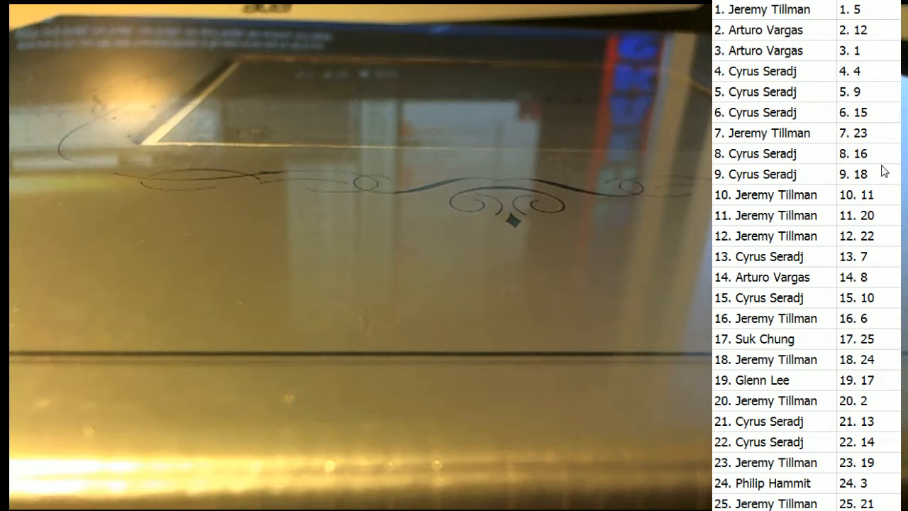
mouse_move(812, 162)
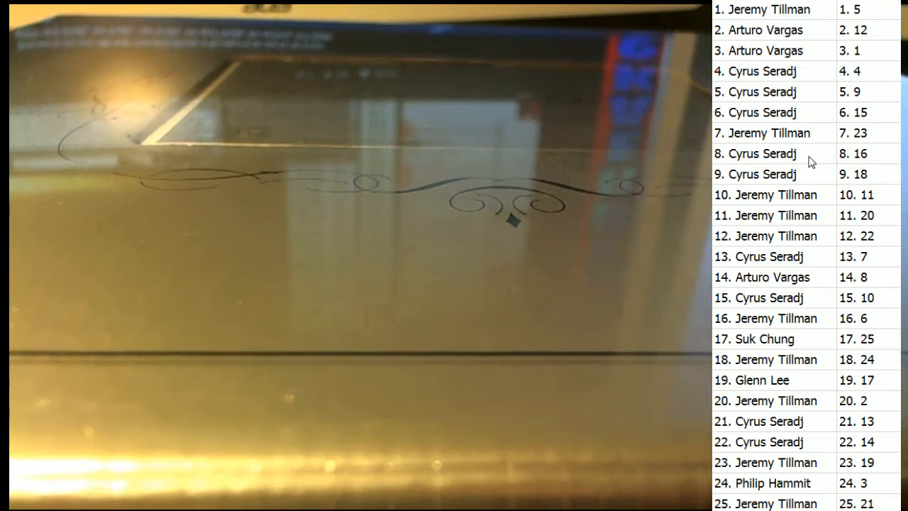